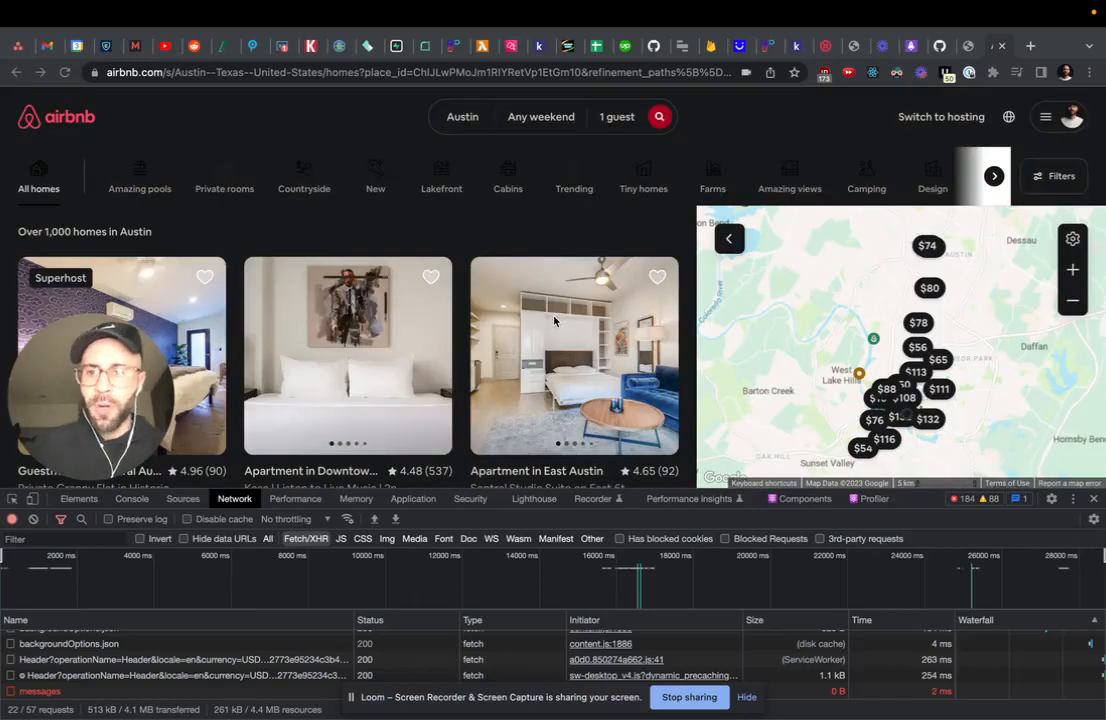
{"action": "mouse_move", "coordinate": [404, 344]}
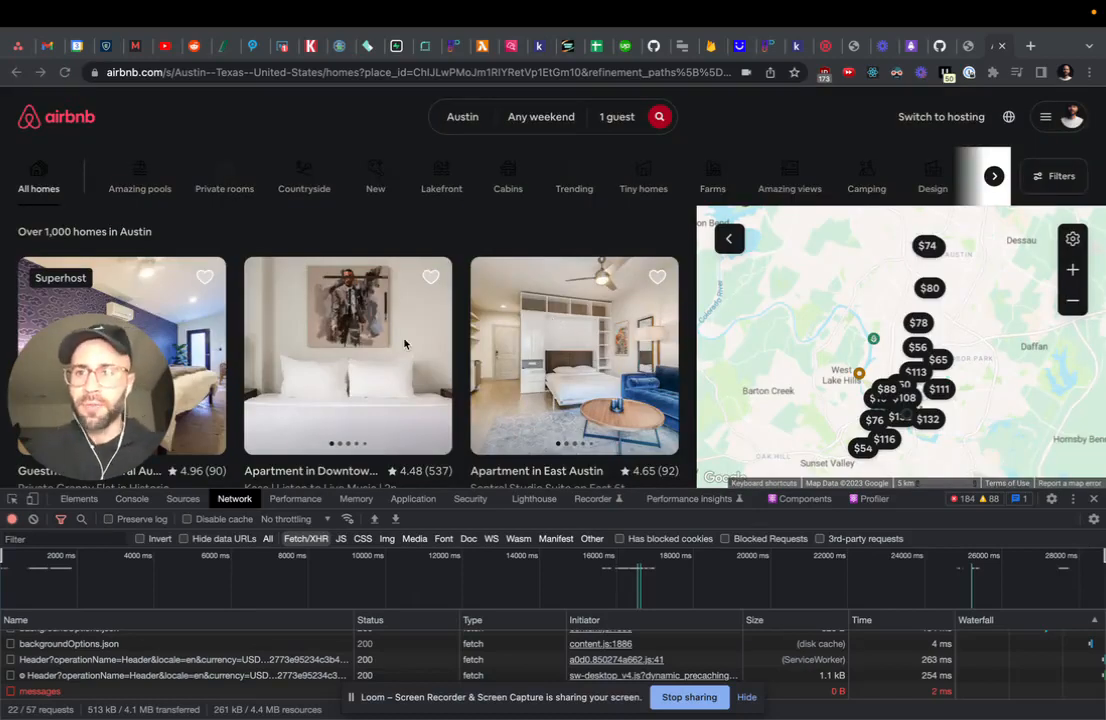
Clear the recorded Network requests so a fresh StaysSearch call can be captured.
{"action": "scroll", "scroll_direction": "down", "scroll_amount": 3}
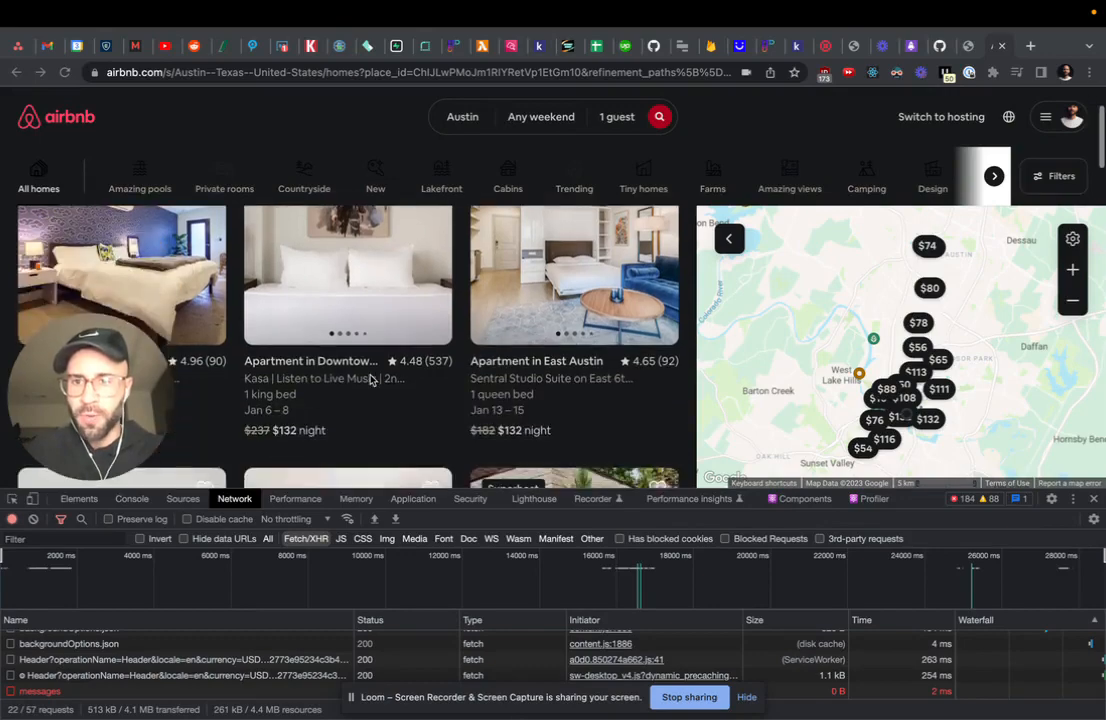
{"action": "scroll", "scroll_direction": "down", "scroll_amount": 3}
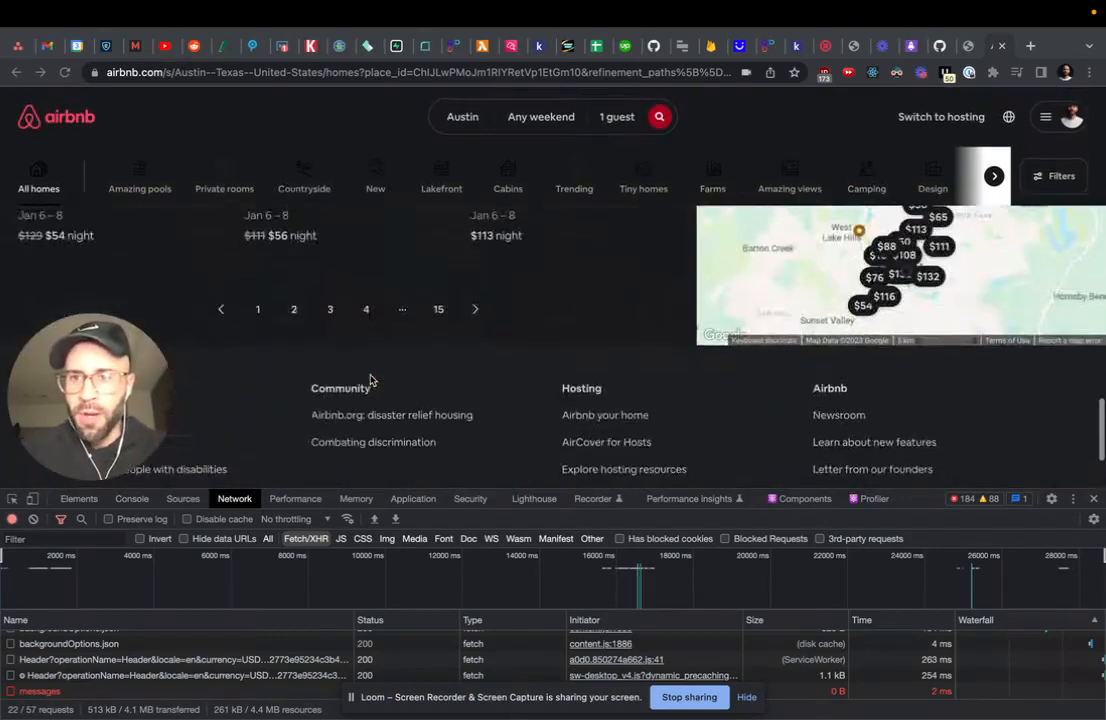
{"action": "scroll", "scroll_direction": "up", "scroll_amount": 3}
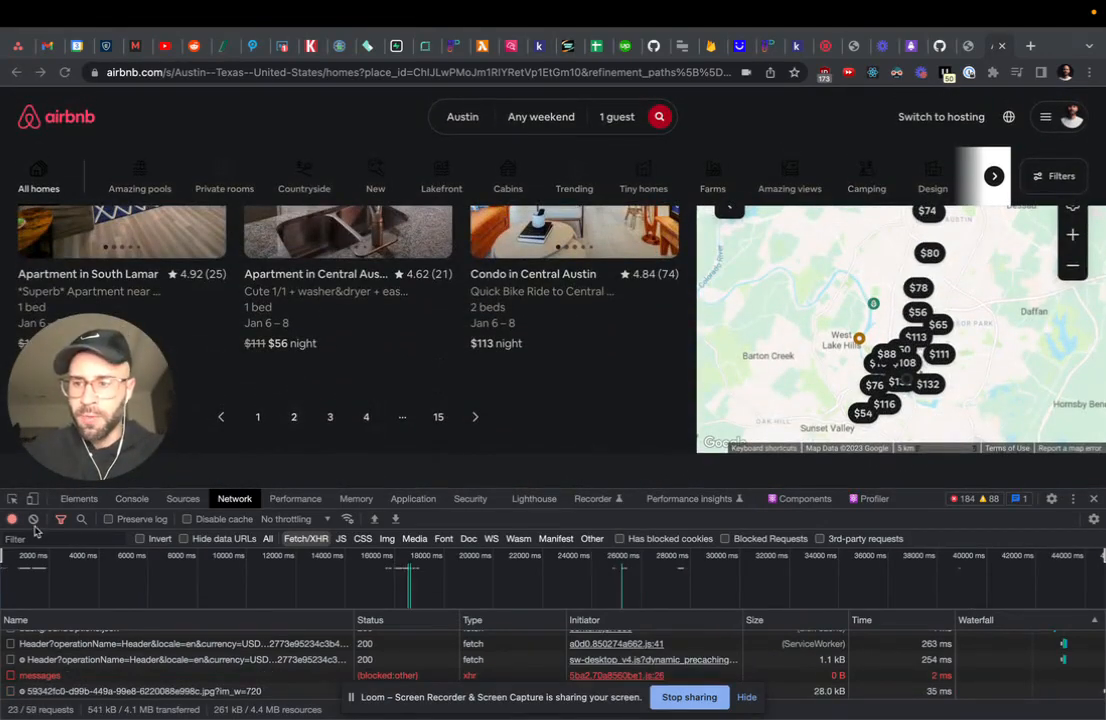
{"action": "left_click", "coordinate": [32, 518]}
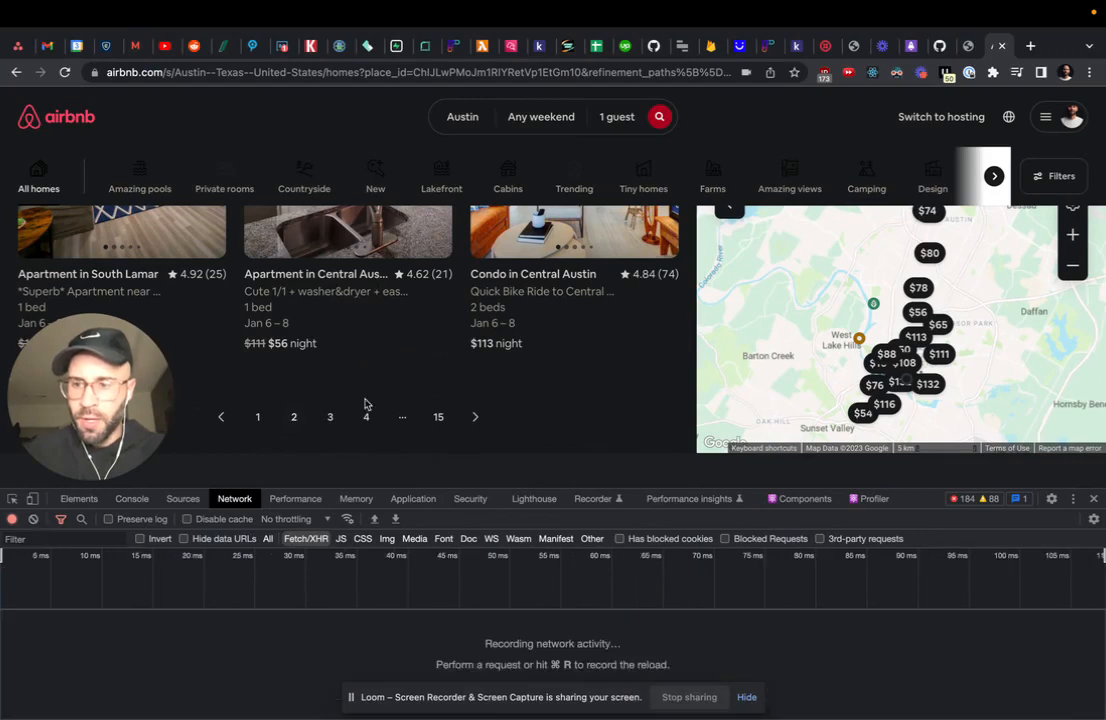
{"action": "mouse_move", "coordinate": [432, 540]}
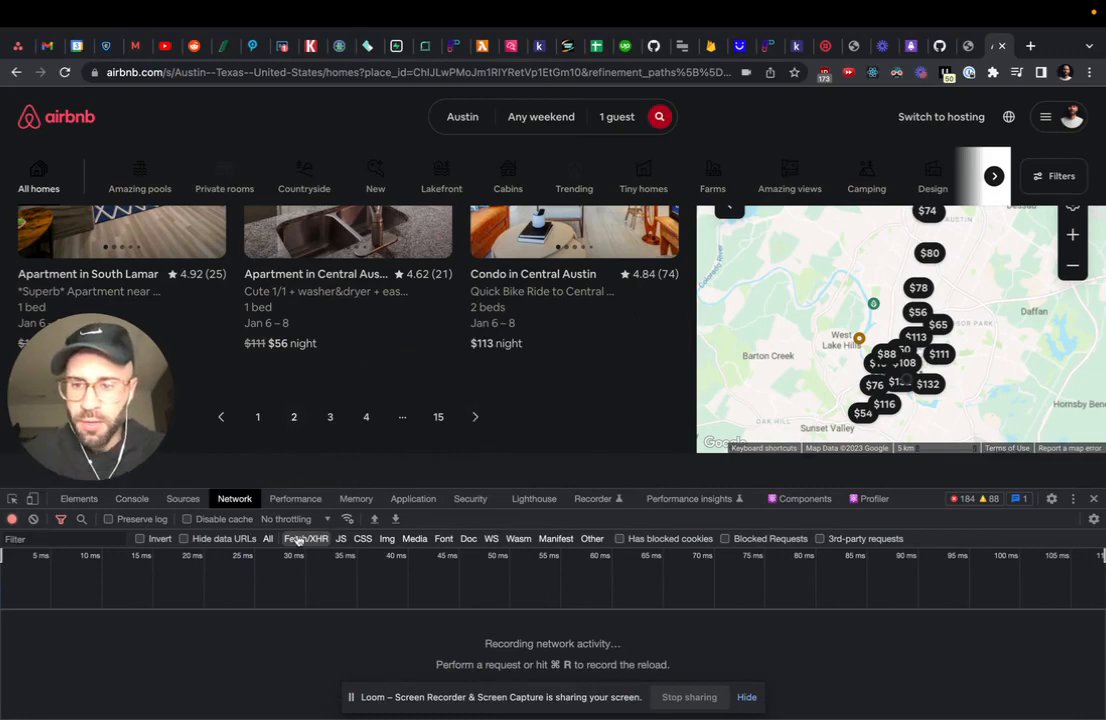
{"action": "mouse_move", "coordinate": [480, 420]}
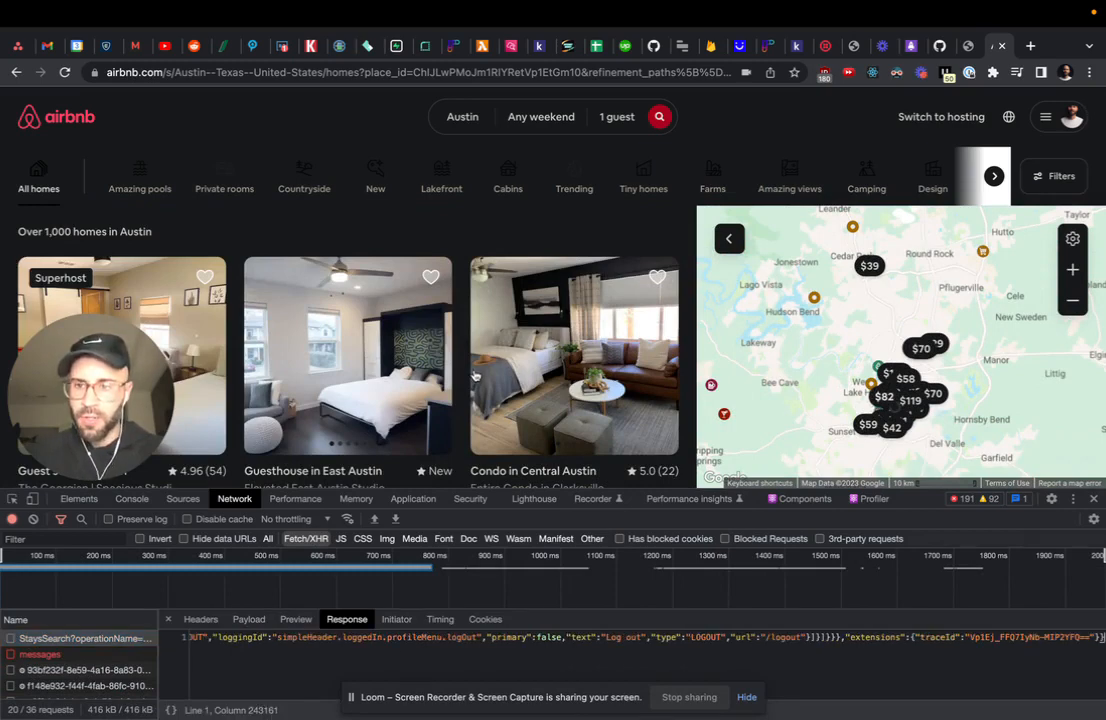
Search the StaysSearch response for 'house' to confirm listing data, then copy the request as Node.js fetch code.
{"action": "scroll", "scroll_direction": "down", "scroll_amount": 3}
{"action": "type", "text": "gues"}
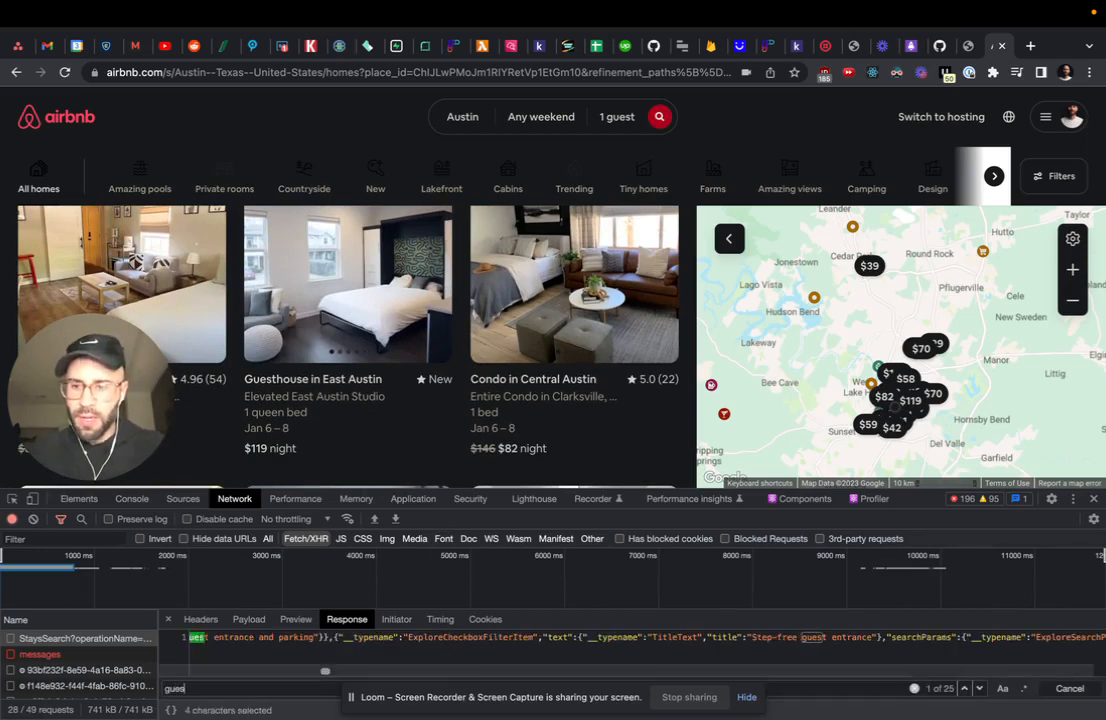
{"action": "type", "text": "house"}
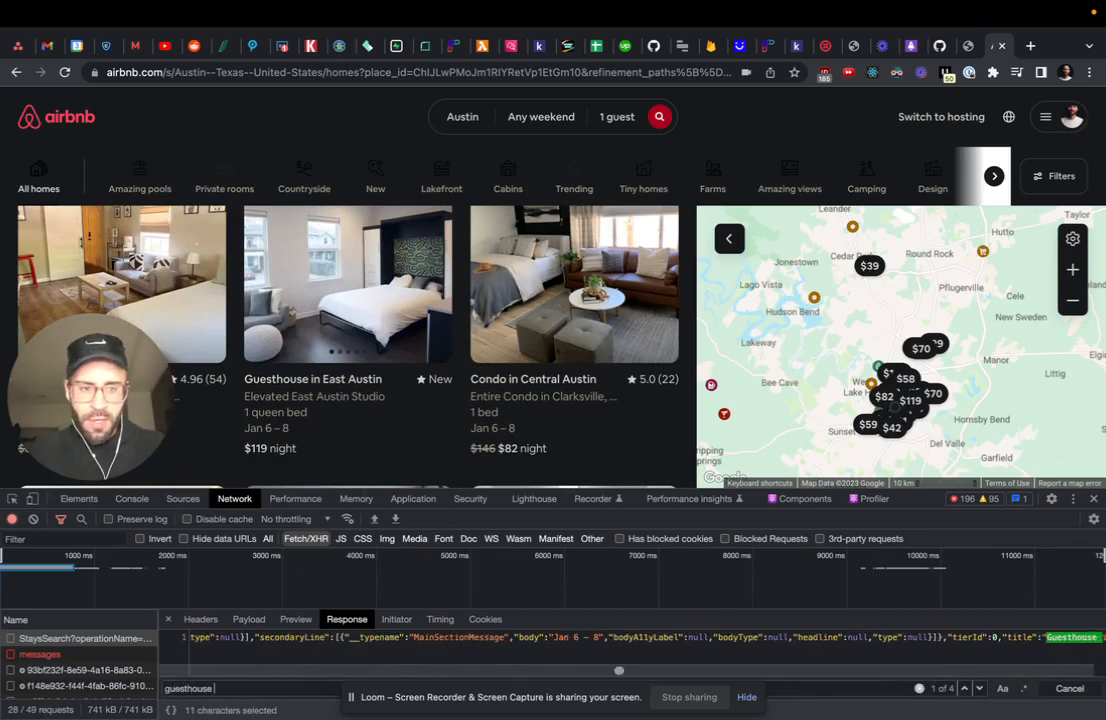
{"action": "type", "text": "in e"}
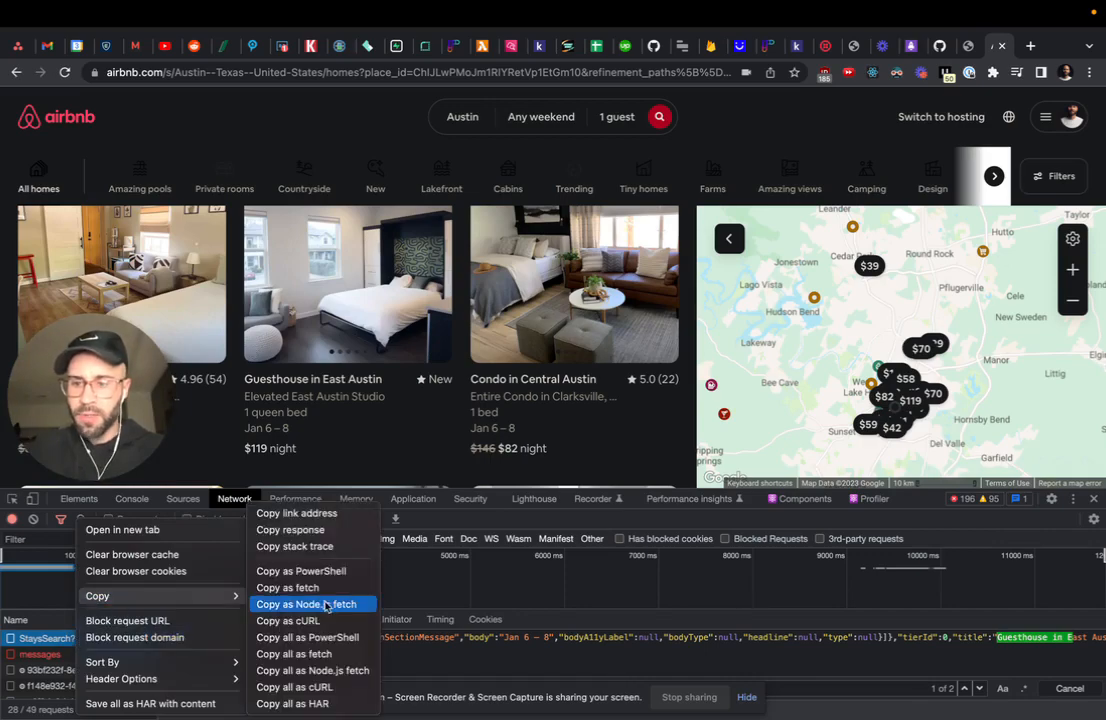
{"action": "left_click", "coordinate": [308, 604]}
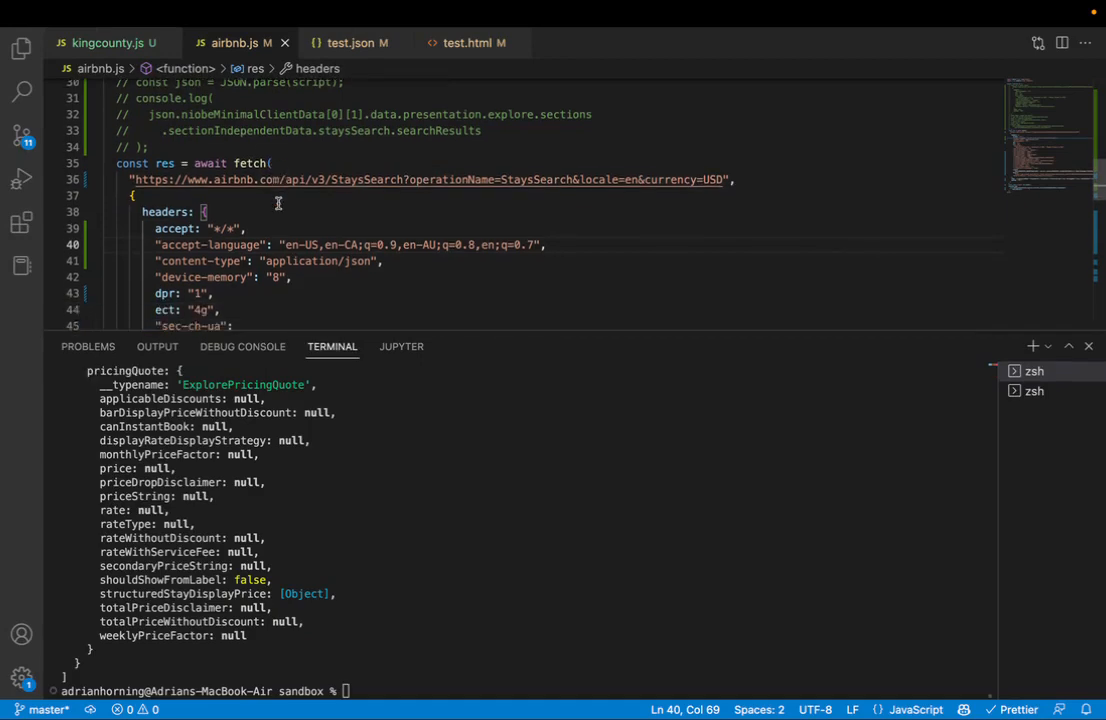
Run 'node airbnb.js' in the terminal to print the StaysSearch results JSON.
{"action": "scroll", "scroll_direction": "down", "scroll_amount": 3}
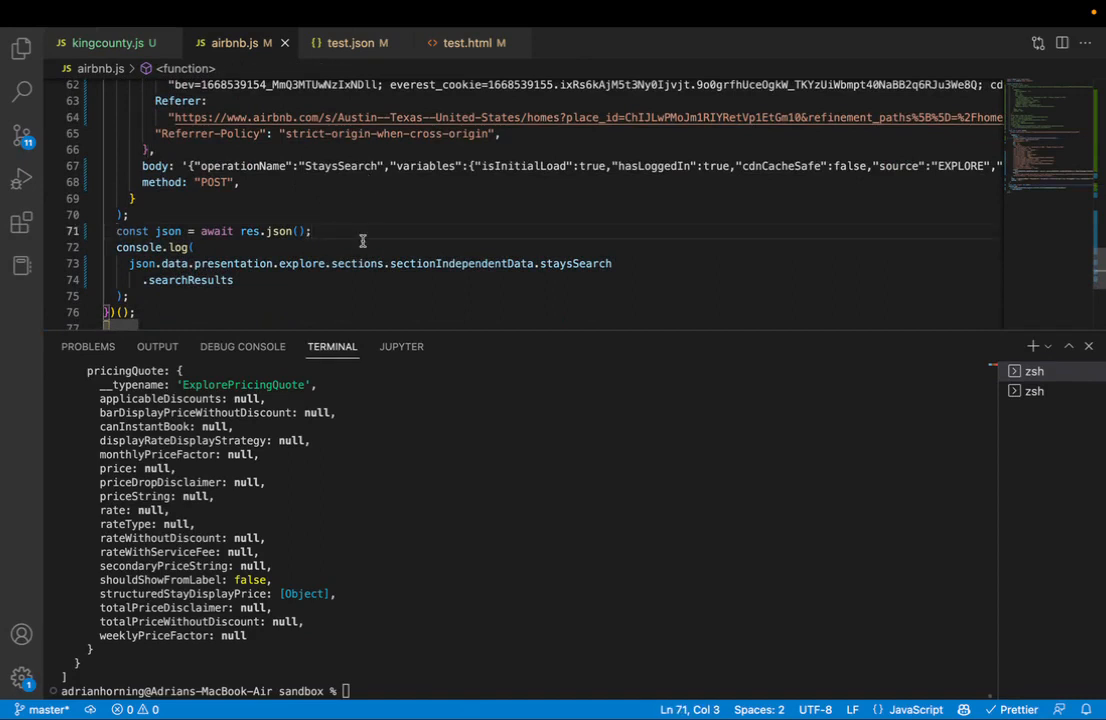
{"action": "left_click", "coordinate": [332, 248]}
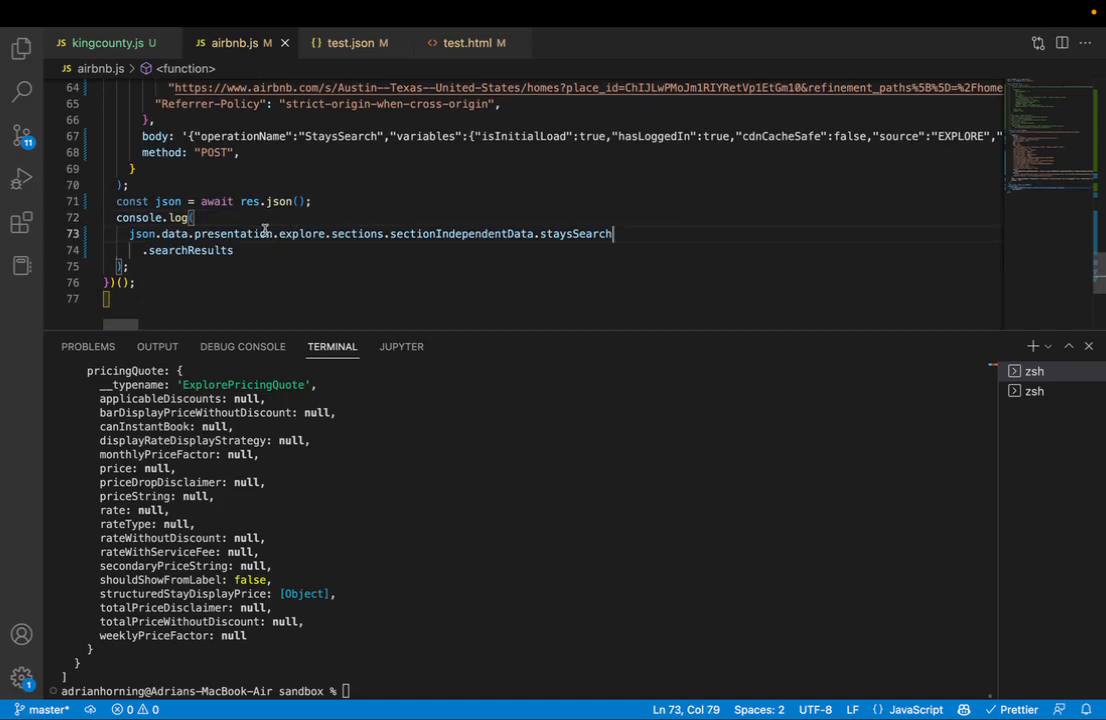
{"action": "left_click", "coordinate": [264, 250]}
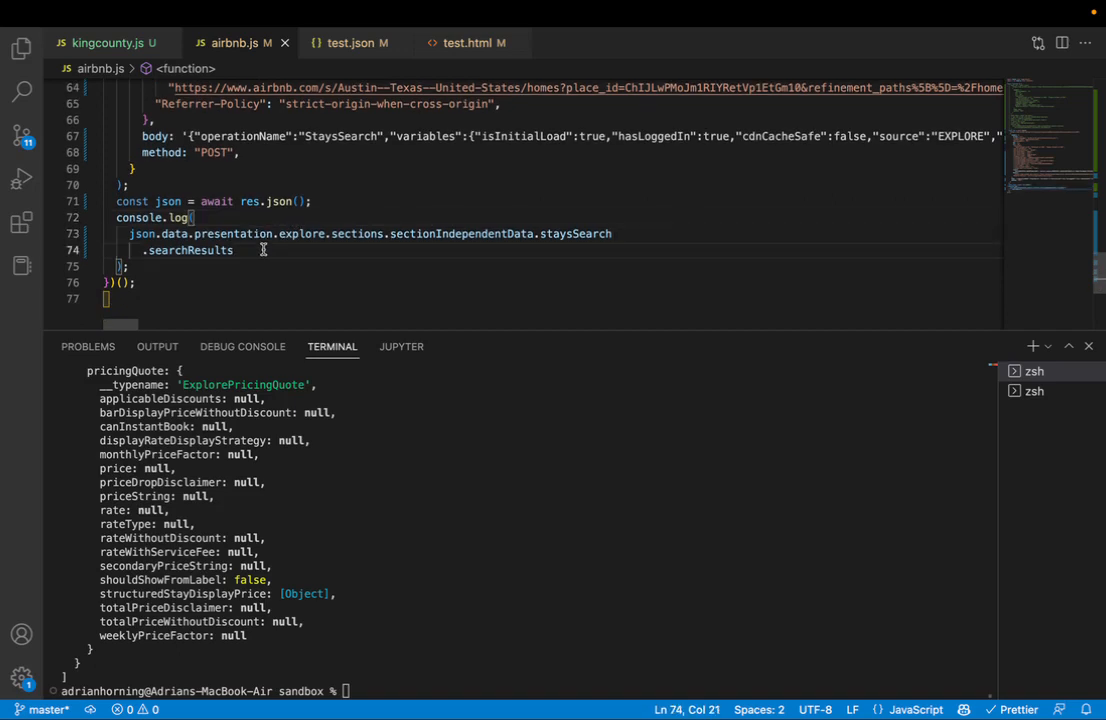
{"action": "type", "text": "node airbnb.js"}
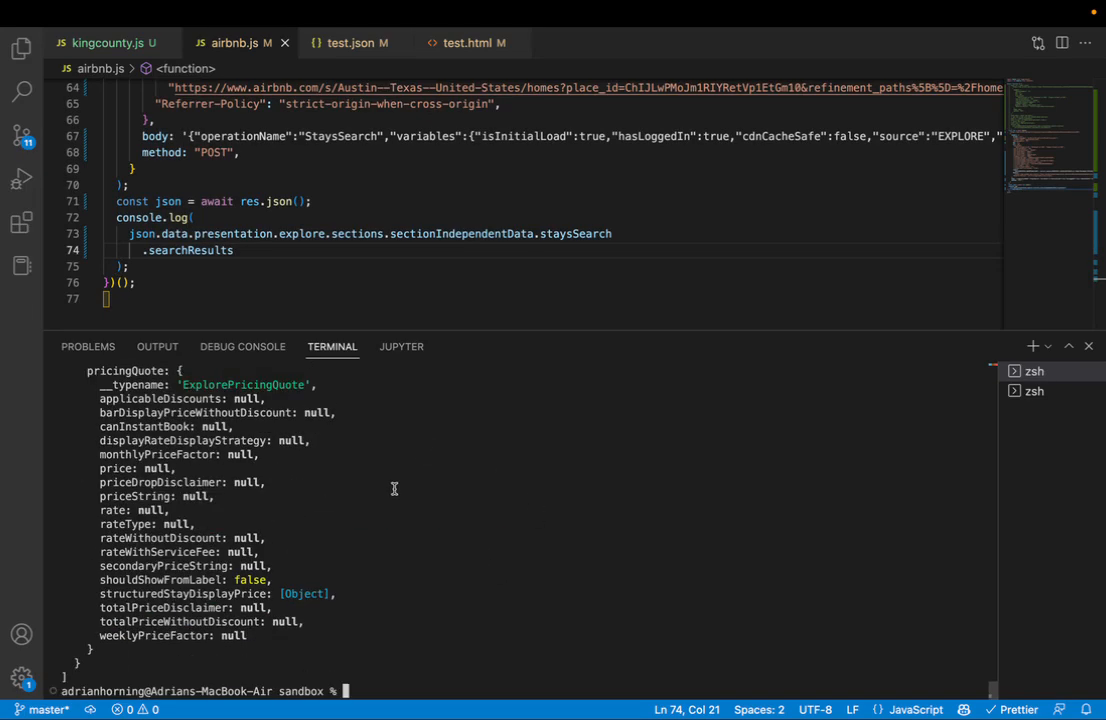
Review printed listings such as Condo in Central Austin, then return to the Elevated East Austin Studio page.
{"action": "scroll", "scroll_direction": "up", "scroll_amount": 3}
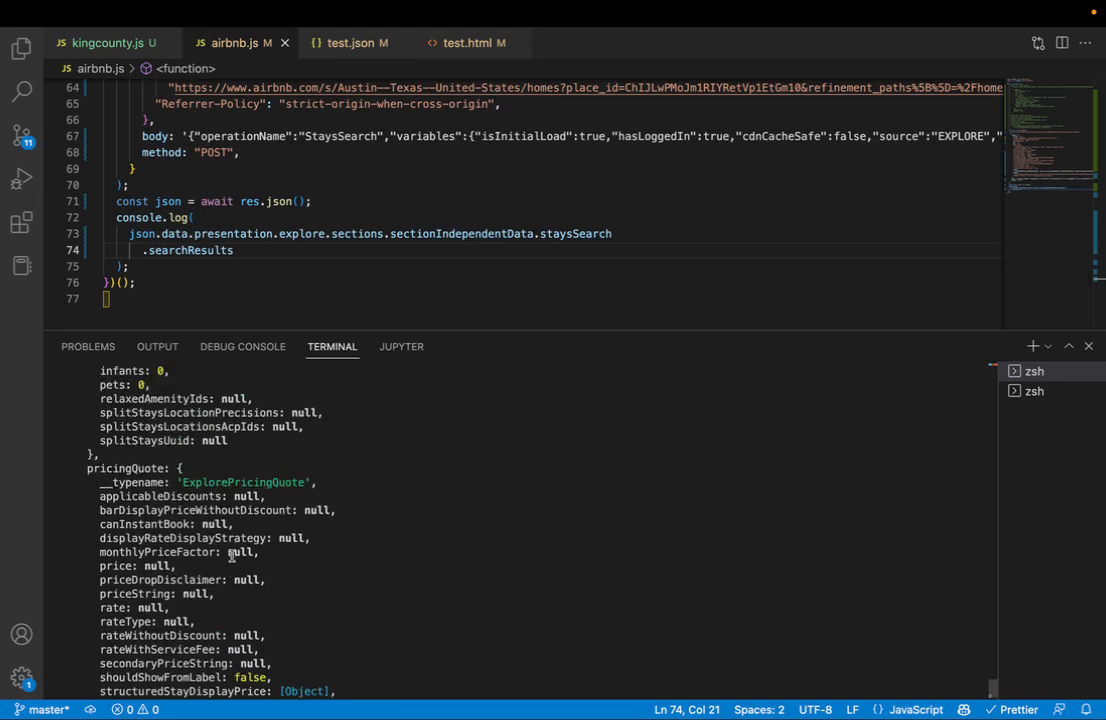
{"action": "scroll", "scroll_direction": "up", "scroll_amount": 3}
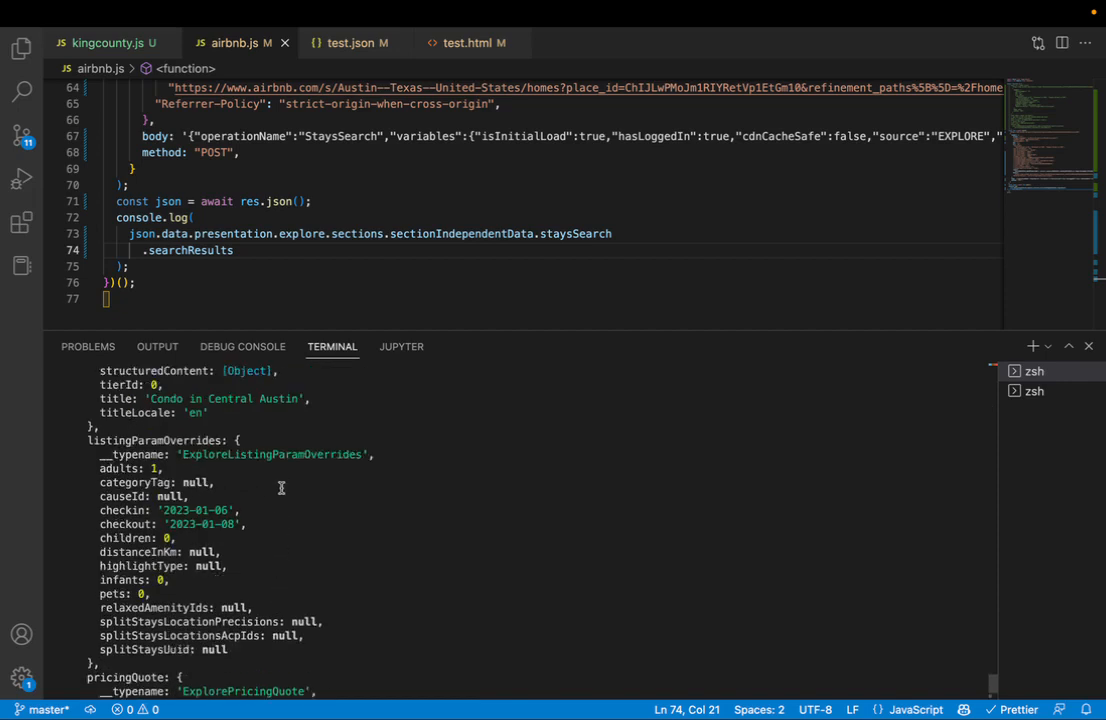
{"action": "scroll", "scroll_direction": "up", "scroll_amount": 3}
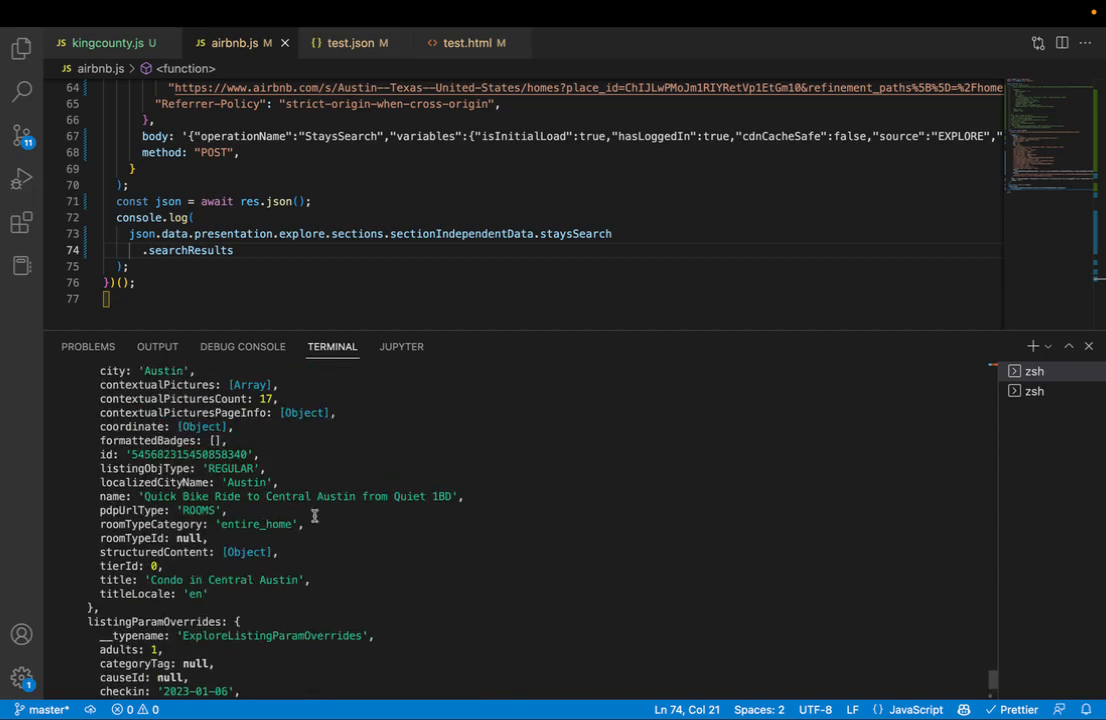
{"action": "scroll", "scroll_direction": "up", "scroll_amount": 3}
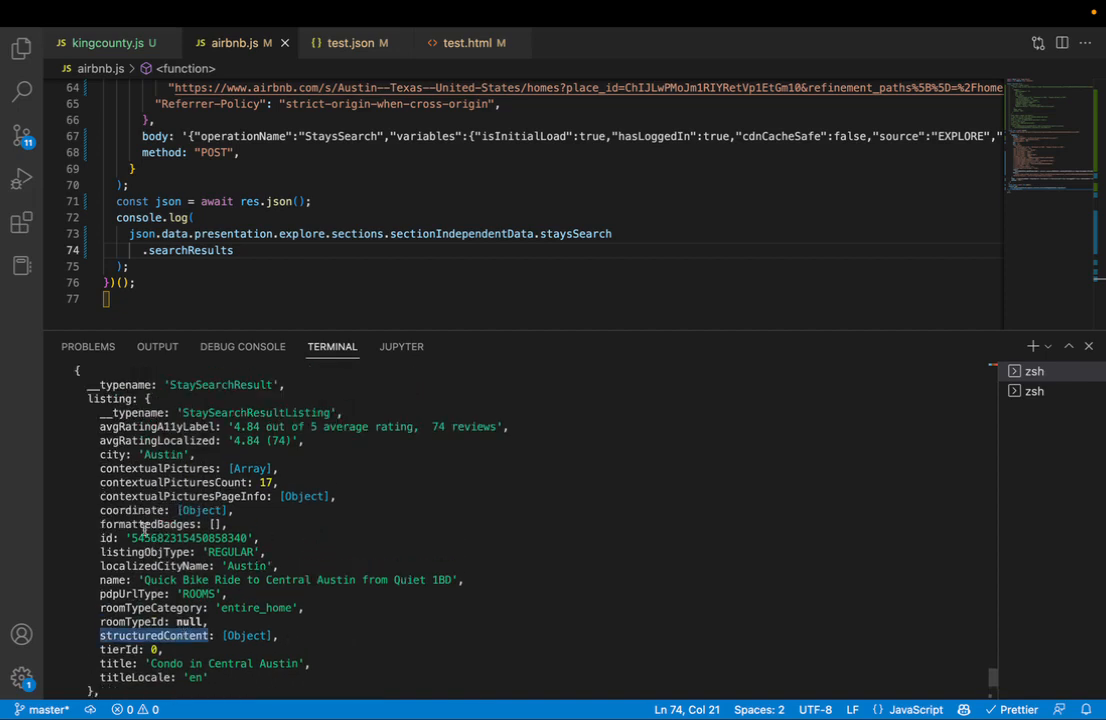
{"action": "mouse_move", "coordinate": [258, 548]}
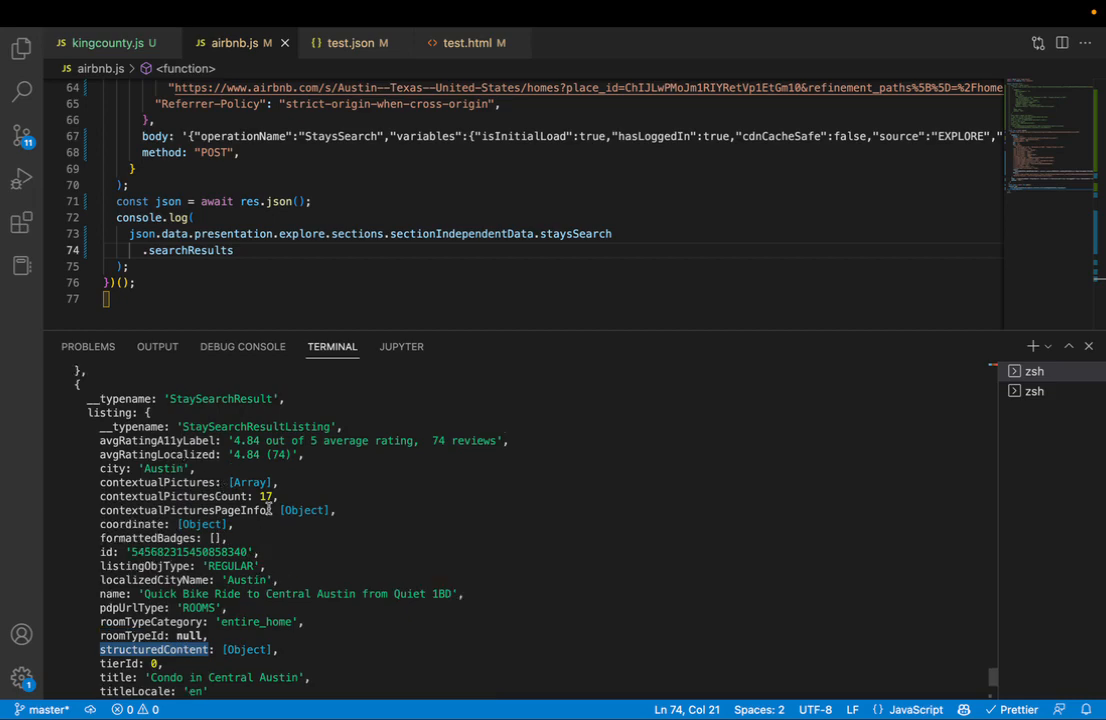
{"action": "scroll", "scroll_direction": "down", "scroll_amount": 3}
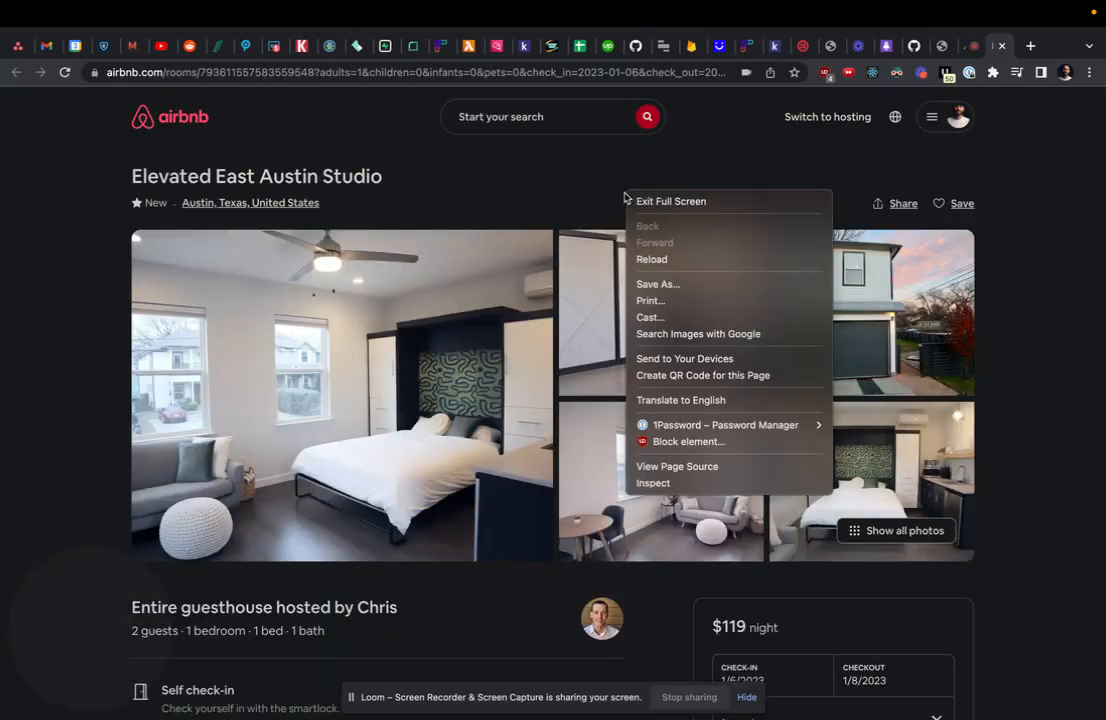
Inspect the listing page and view its Network requests, including TitleSection and HeroSection fetches.
{"action": "left_click", "coordinate": [652, 482]}
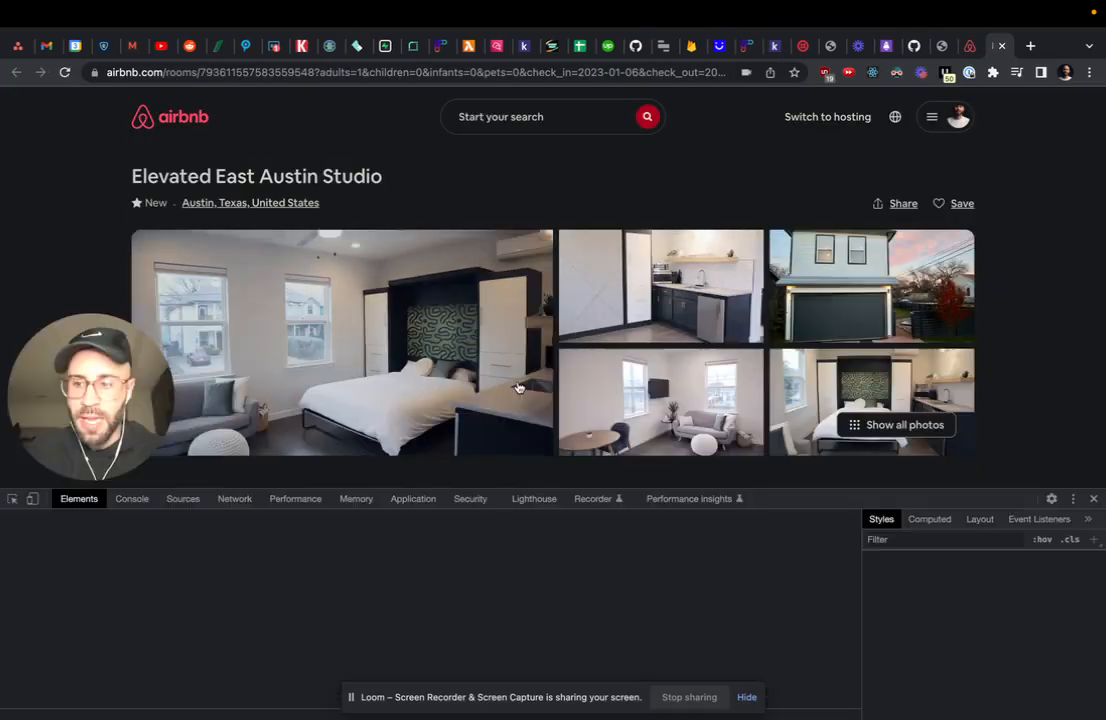
{"action": "left_click", "coordinate": [234, 498]}
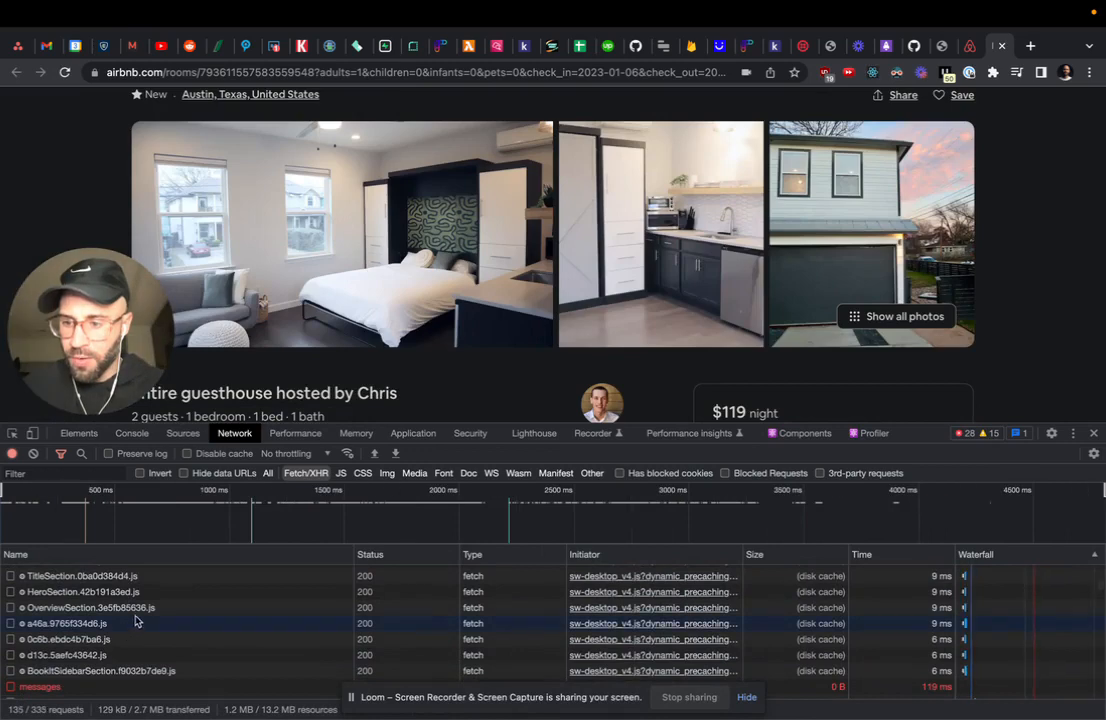
Select 'guesthouse' in the heading and view a fetch response, finding 5 matches across StaysPdpSections and checkout requests.
{"action": "scroll", "scroll_direction": "down", "scroll_amount": 3}
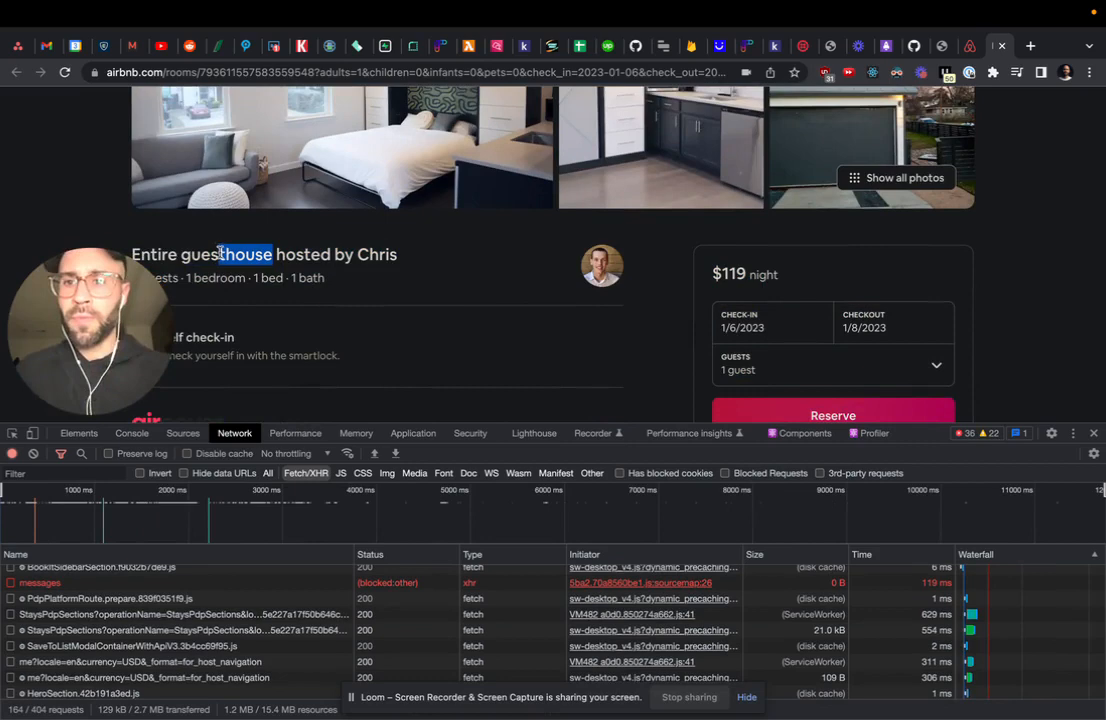
{"action": "double_click", "coordinate": [200, 254]}
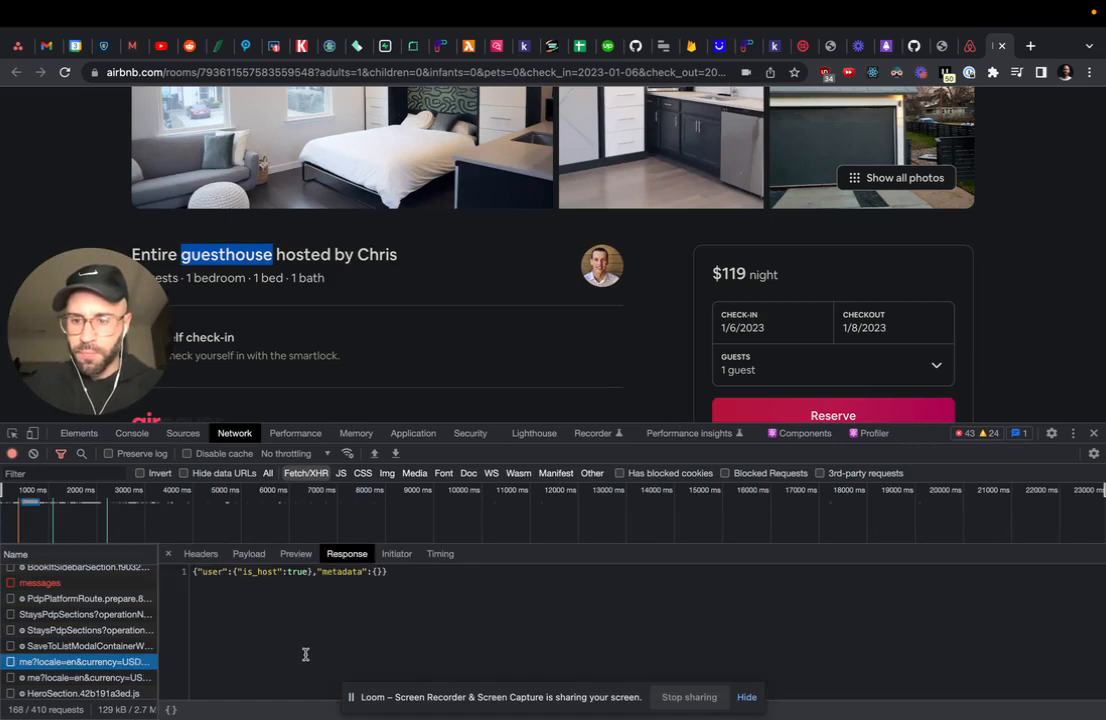
{"action": "left_click", "coordinate": [82, 452]}
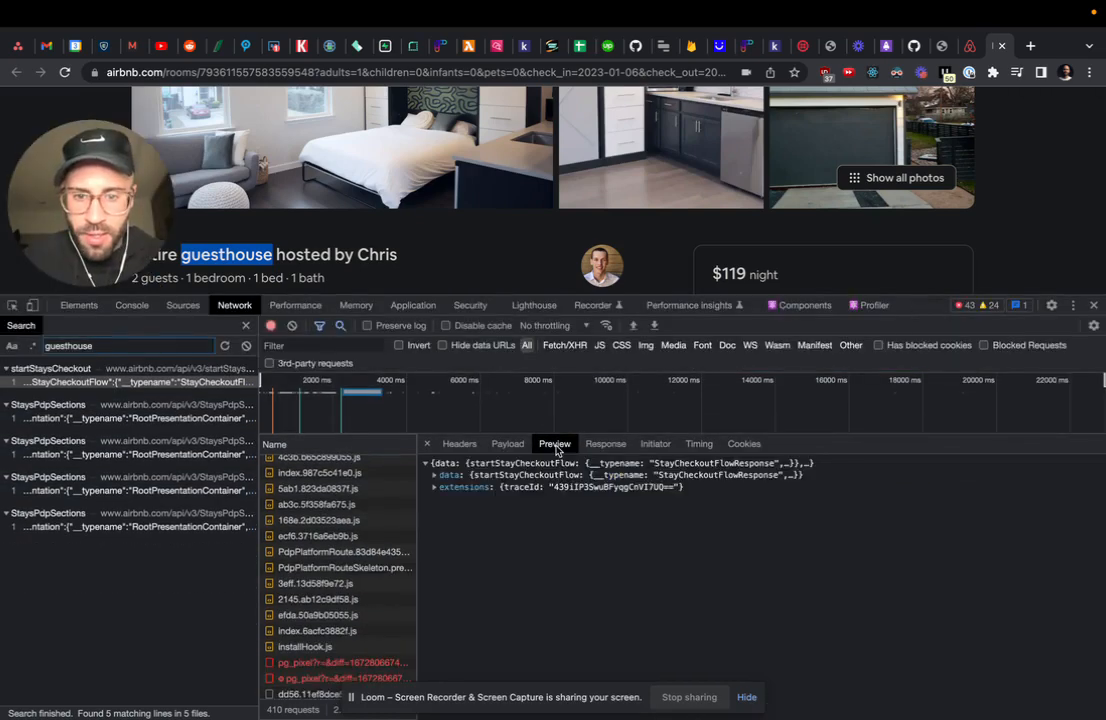
Show the response of the StaysPdpSections request matching the guesthouse search.
{"action": "left_click", "coordinate": [604, 444]}
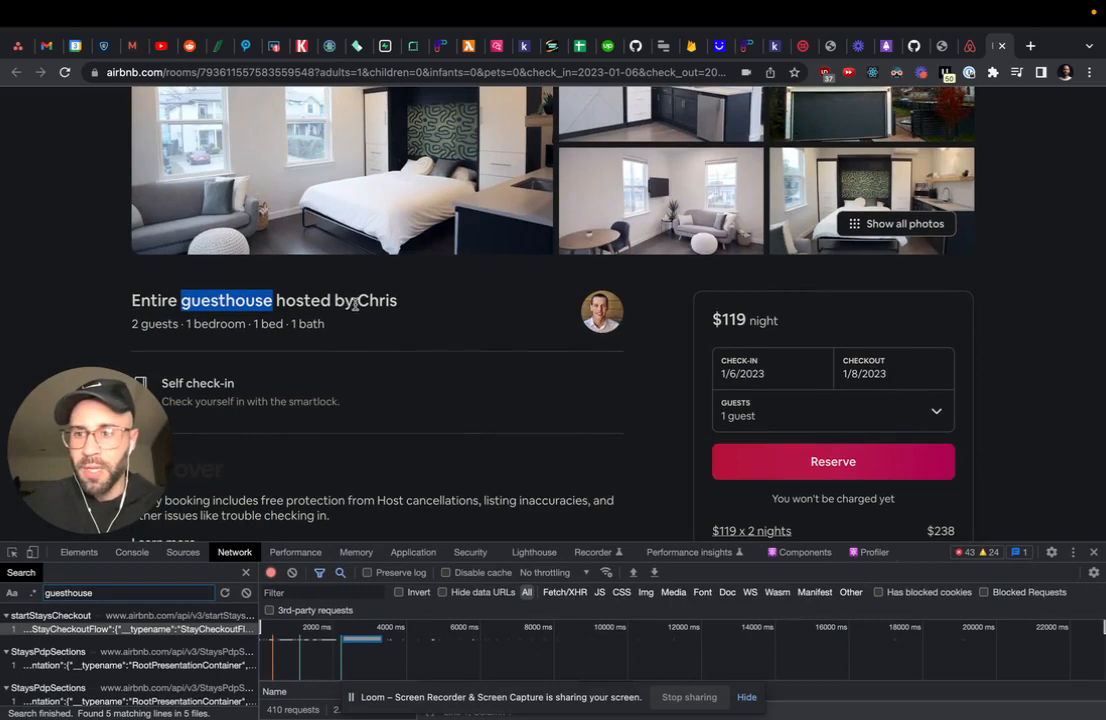
{"action": "scroll", "scroll_direction": "up", "scroll_amount": 3}
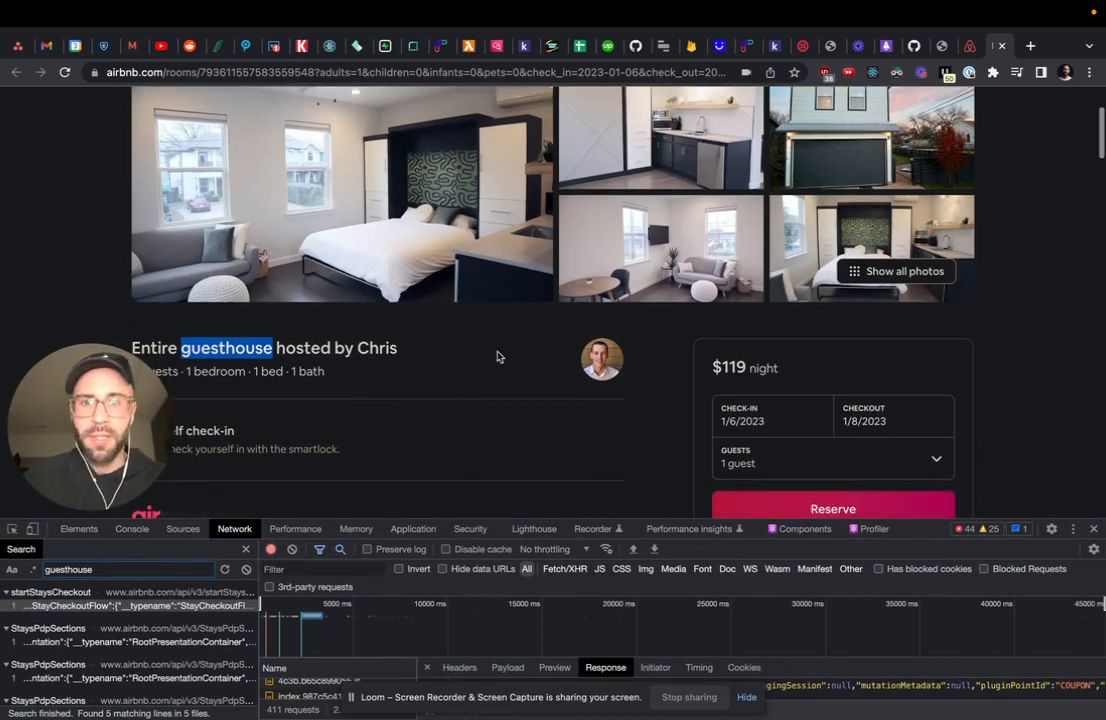
{"action": "scroll", "scroll_direction": "up", "scroll_amount": 3}
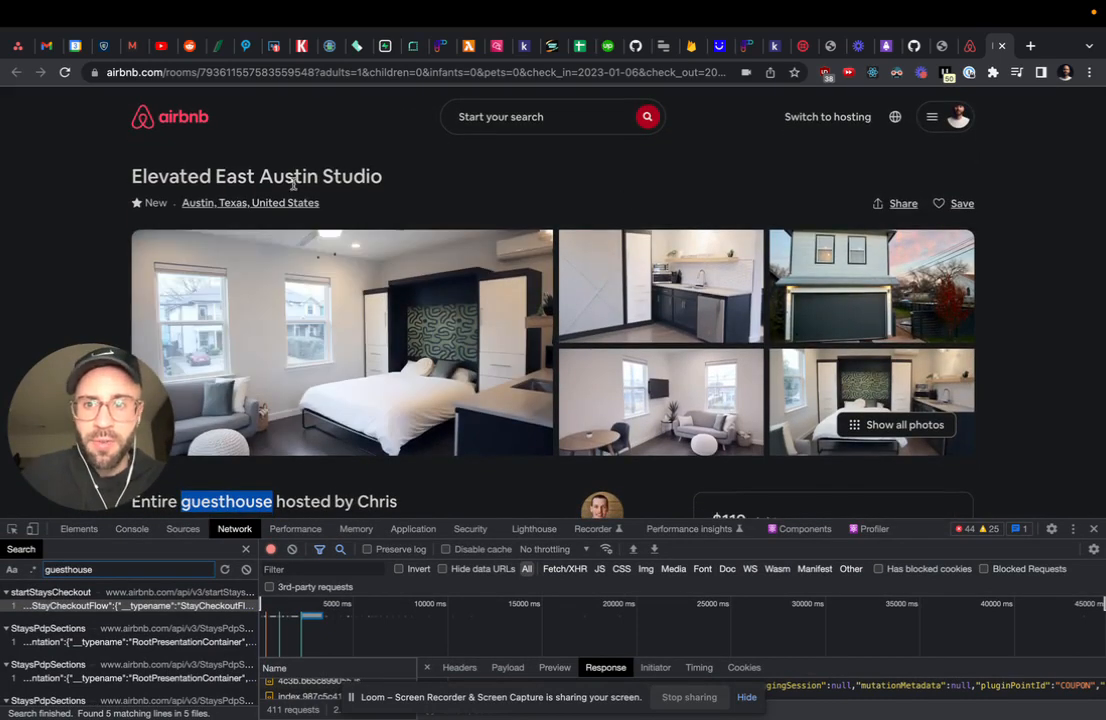